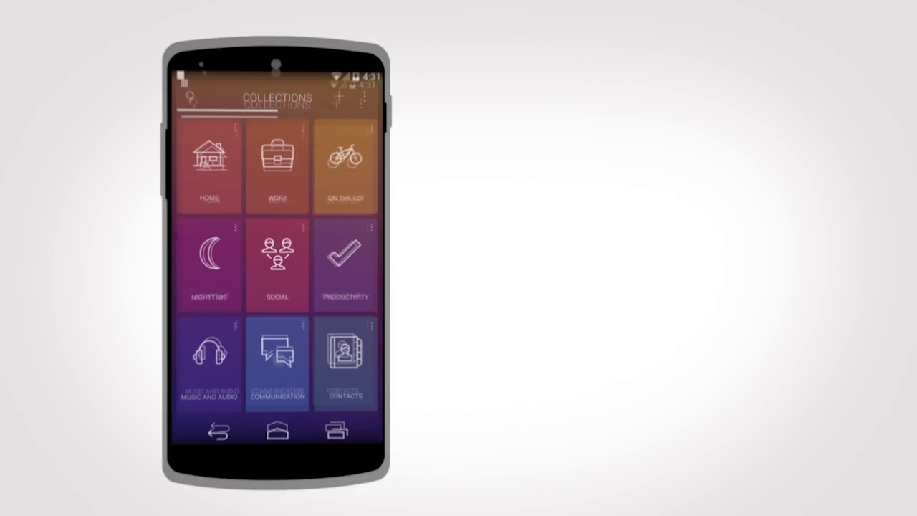
Browse from the collections overview into the Work, then Health and Fitness, then Photography collections.
click(278, 364)
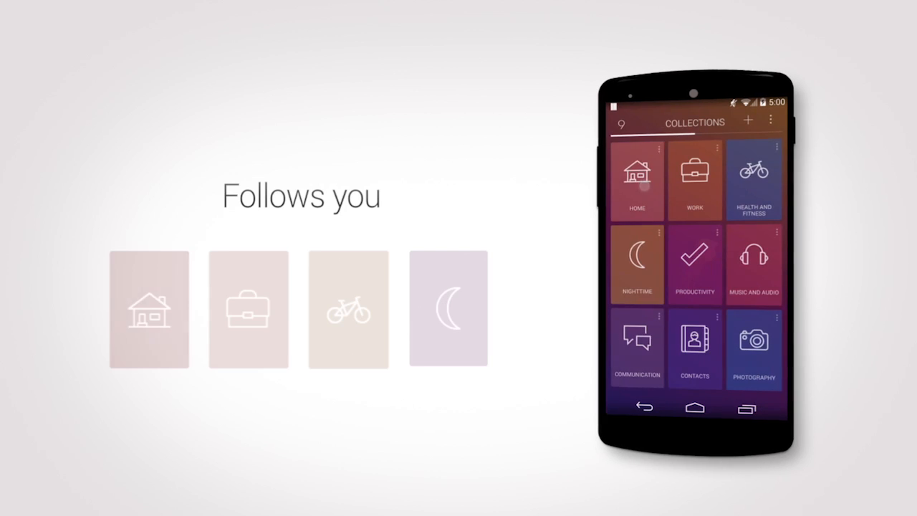
click(694, 179)
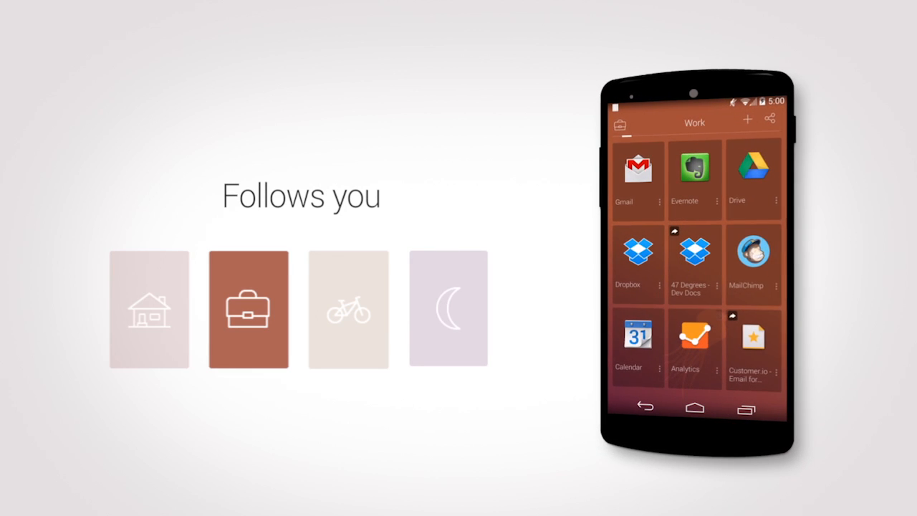
click(348, 310)
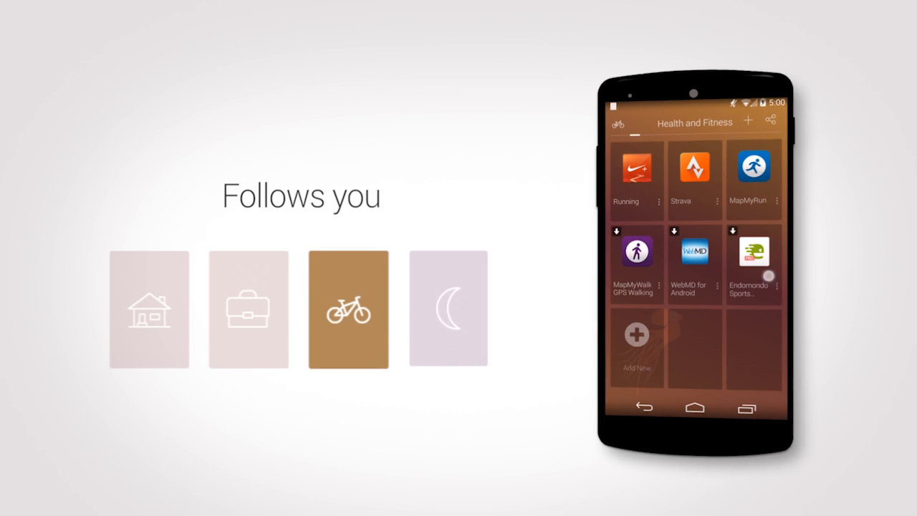
click(448, 309)
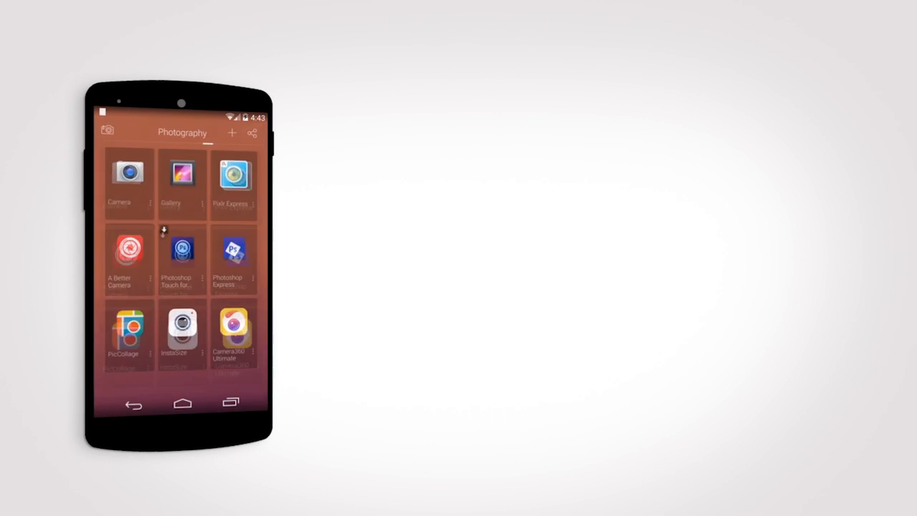
Start sharing the Photography collection, keeping it Public in the Share Collection dialog.
click(252, 132)
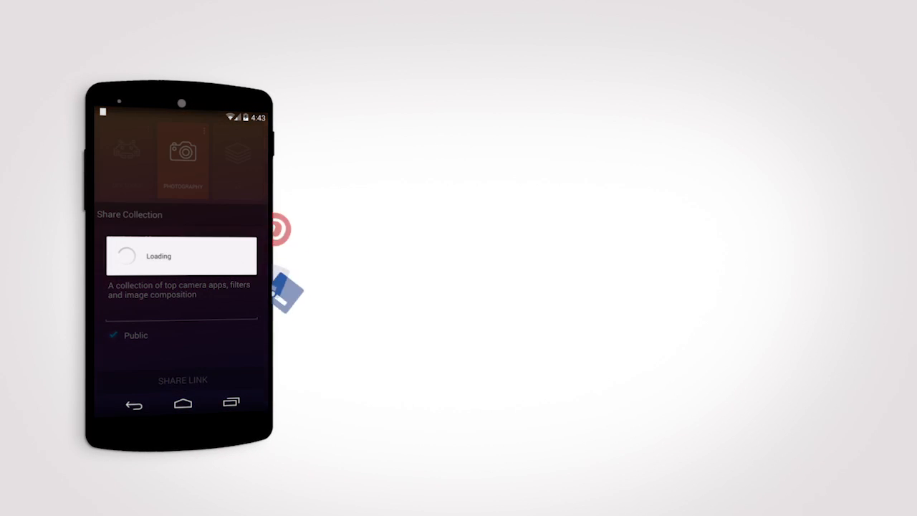